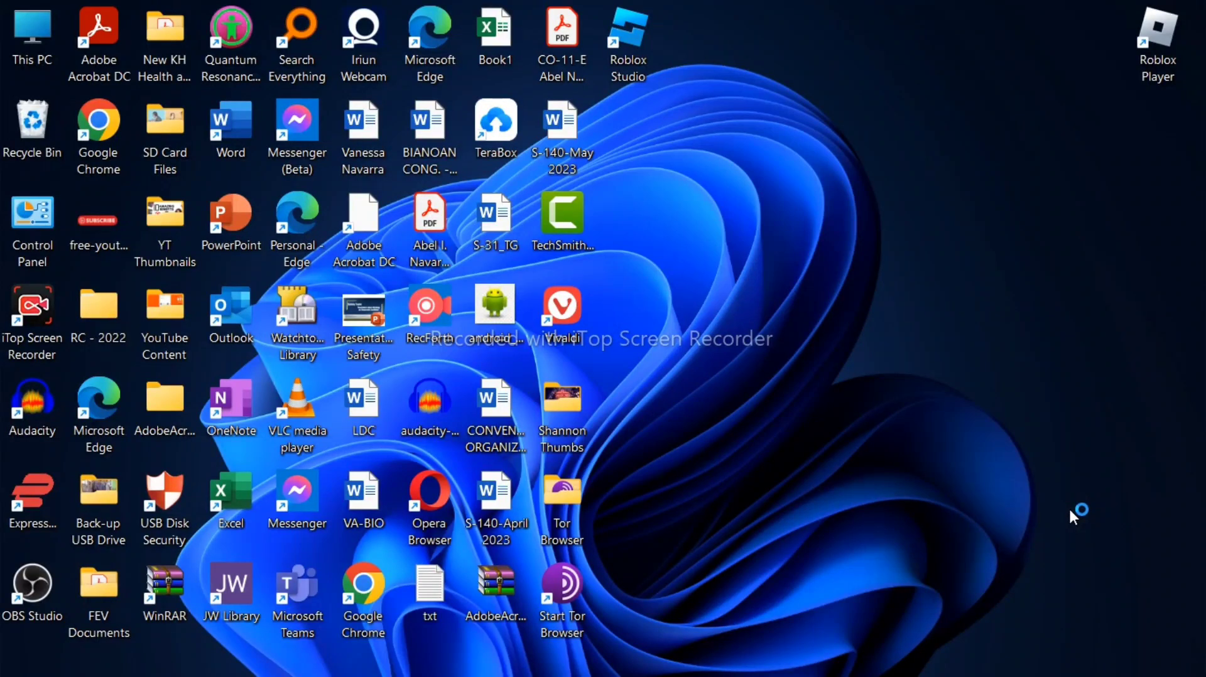
mouse_move(1052, 407)
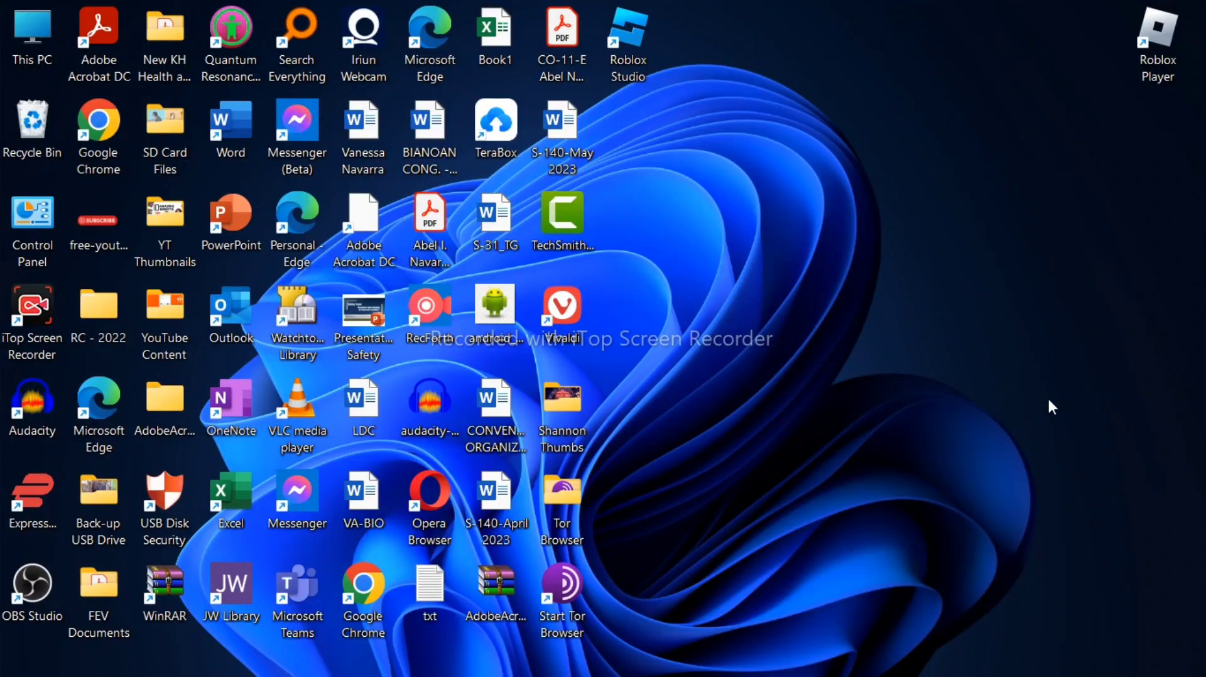
mouse_move(994, 490)
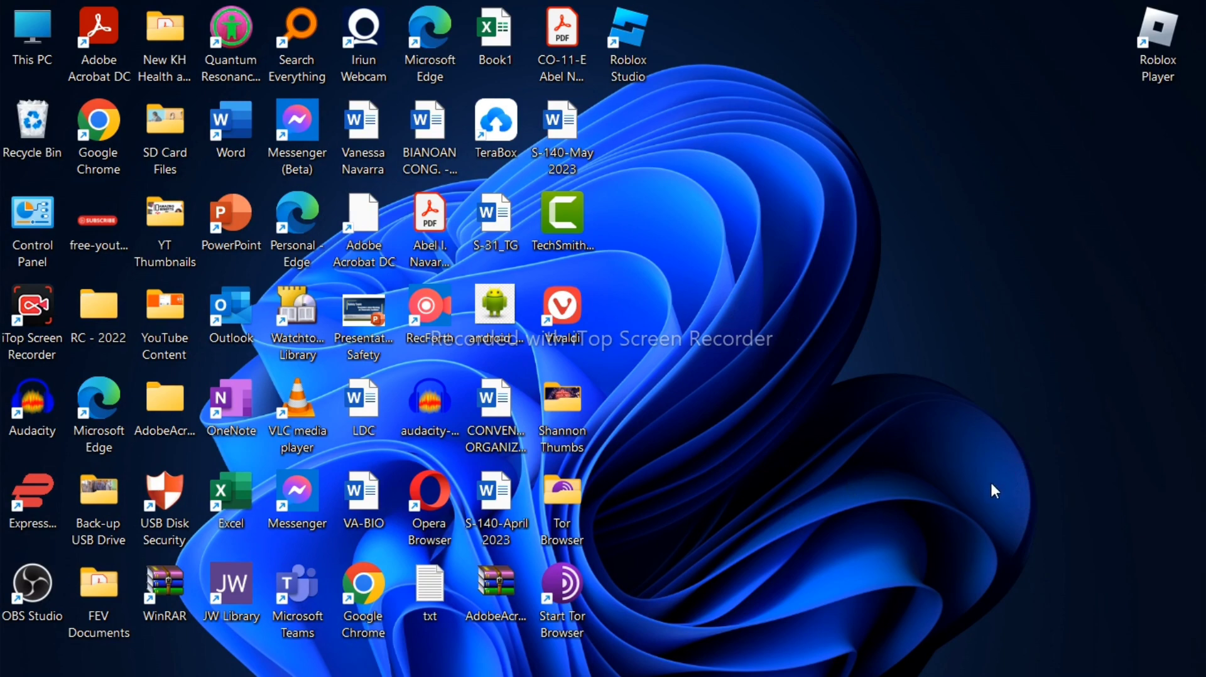
mouse_move(990, 496)
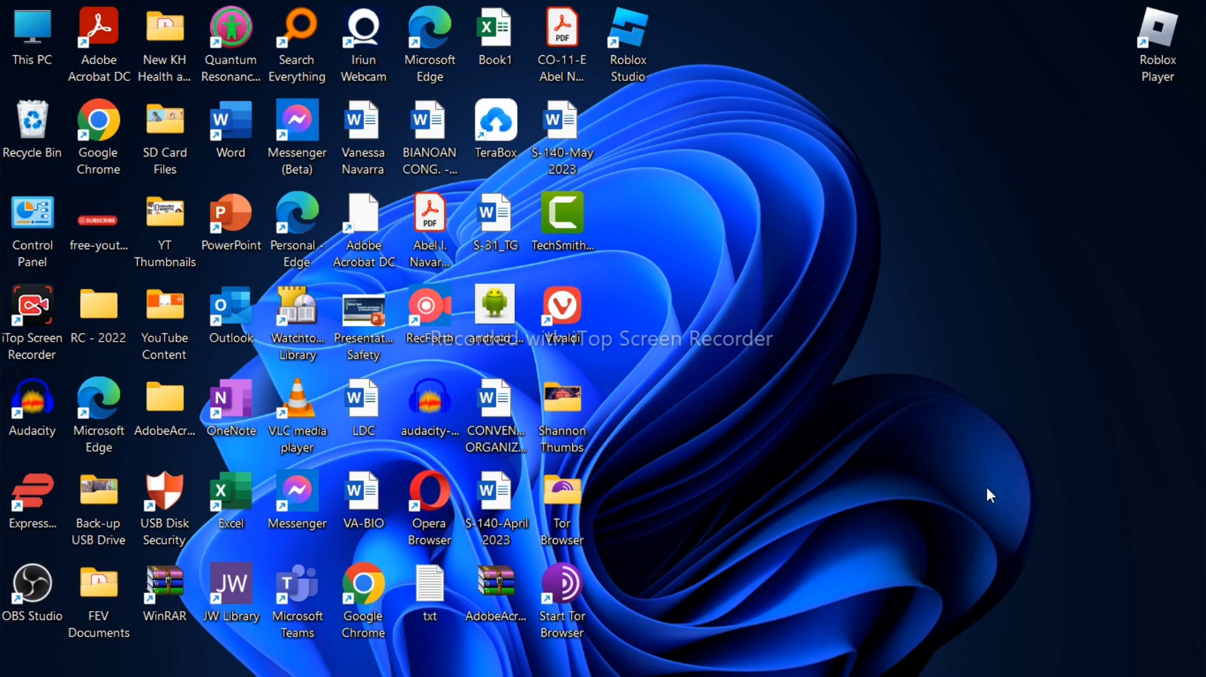
mouse_move(1196, 6)
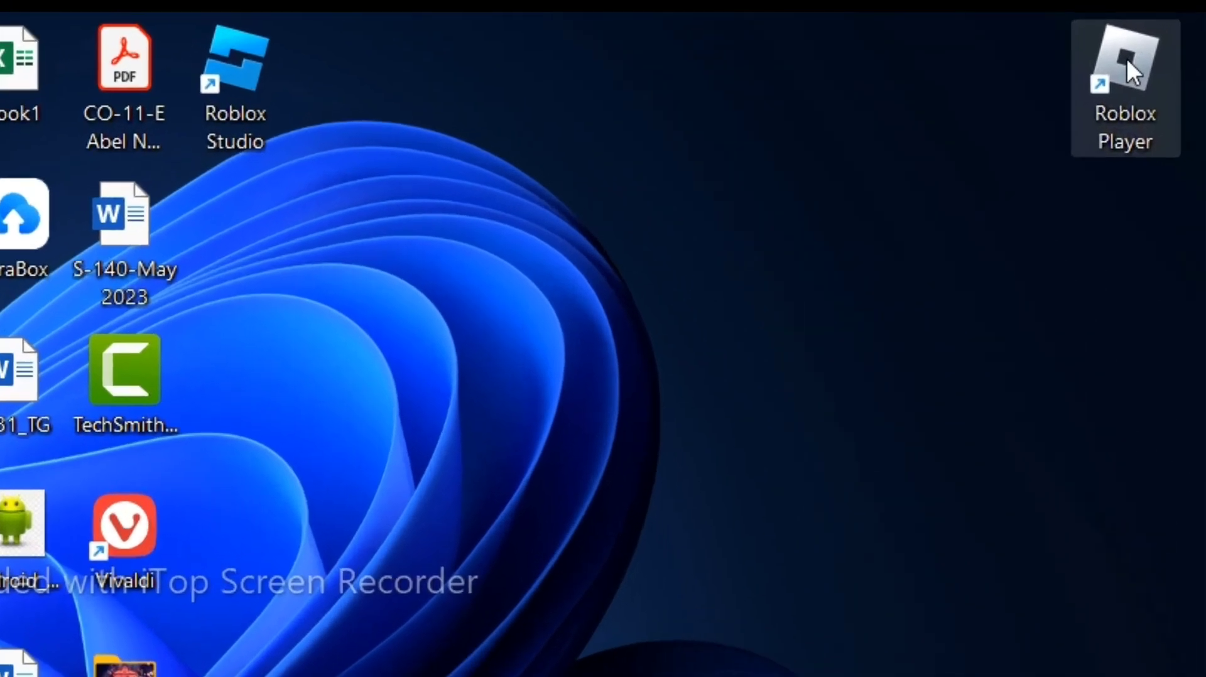
Set the Roblox Player shortcut's Run option to Minimized and apply it.
right_click(1124, 76)
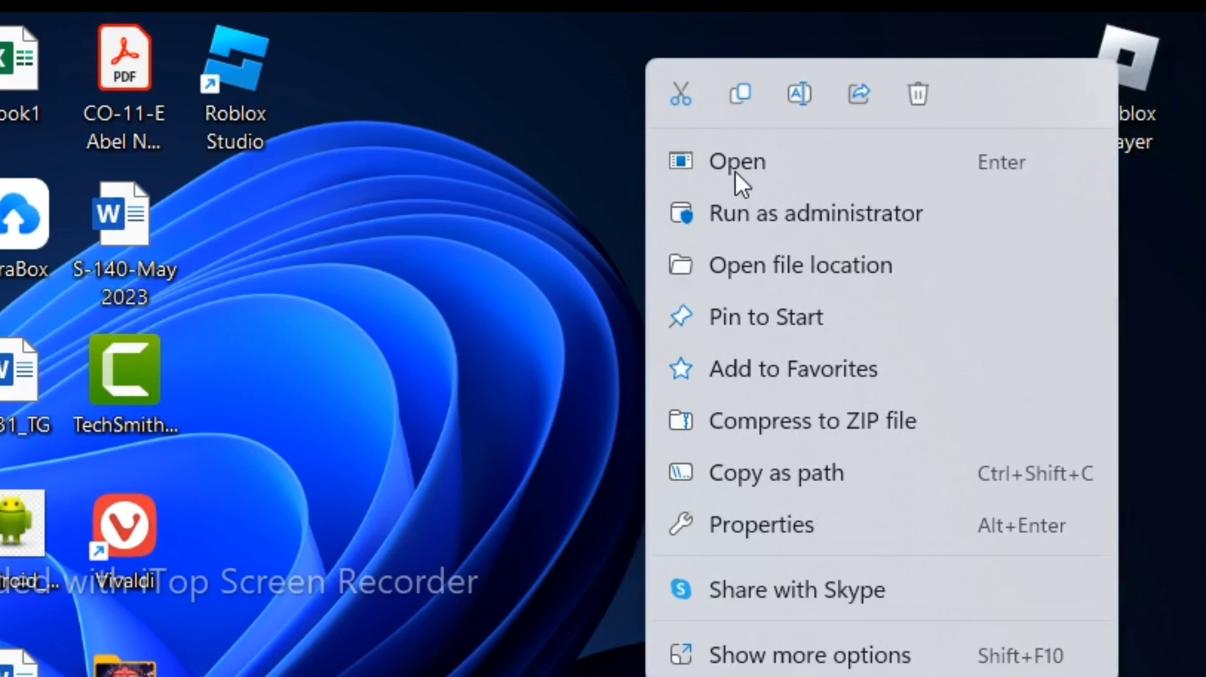
left_click(761, 524)
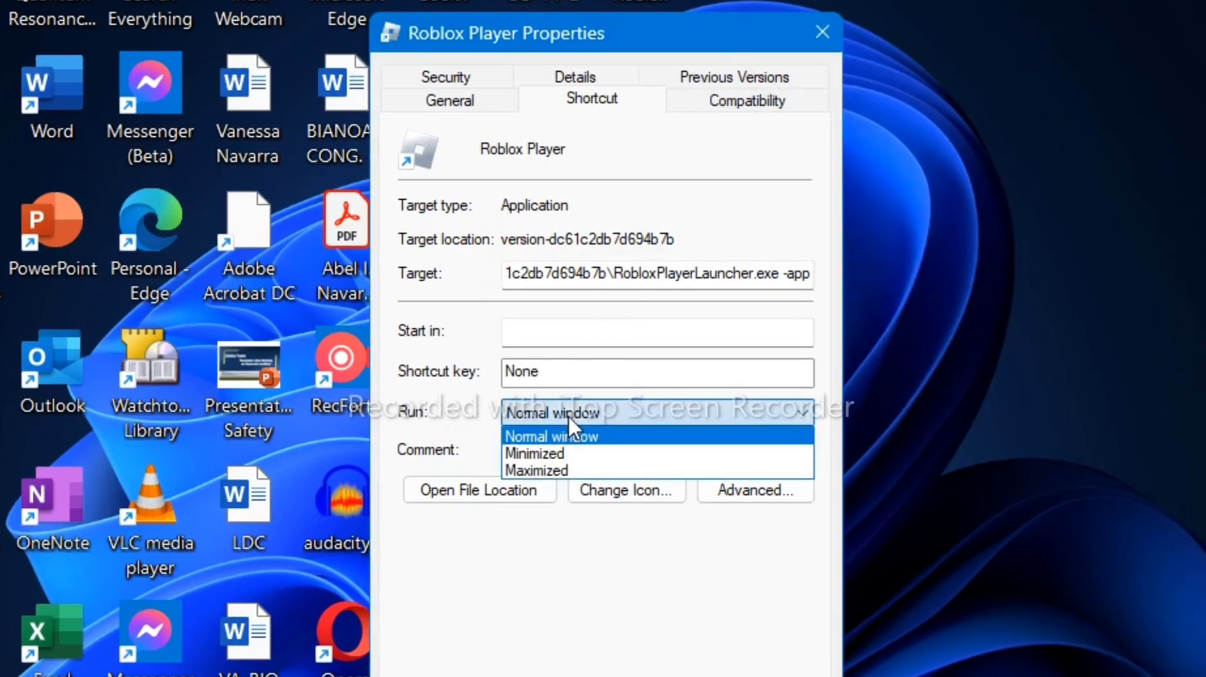
left_click(534, 453)
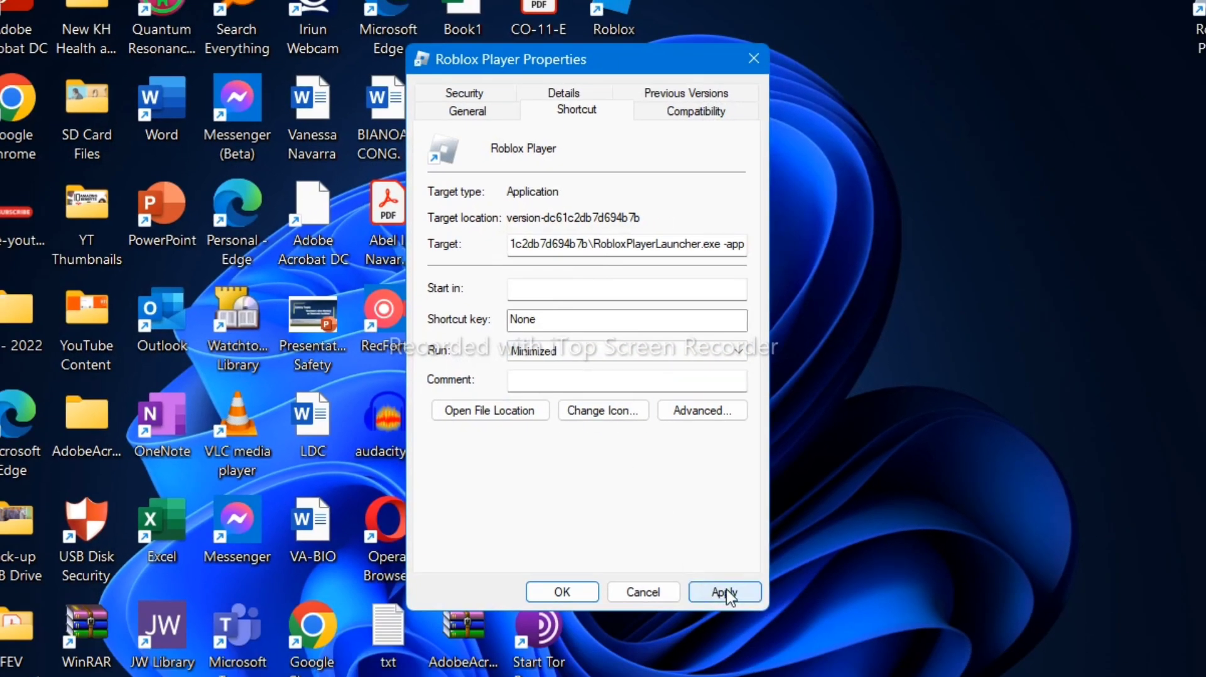
left_click(723, 592)
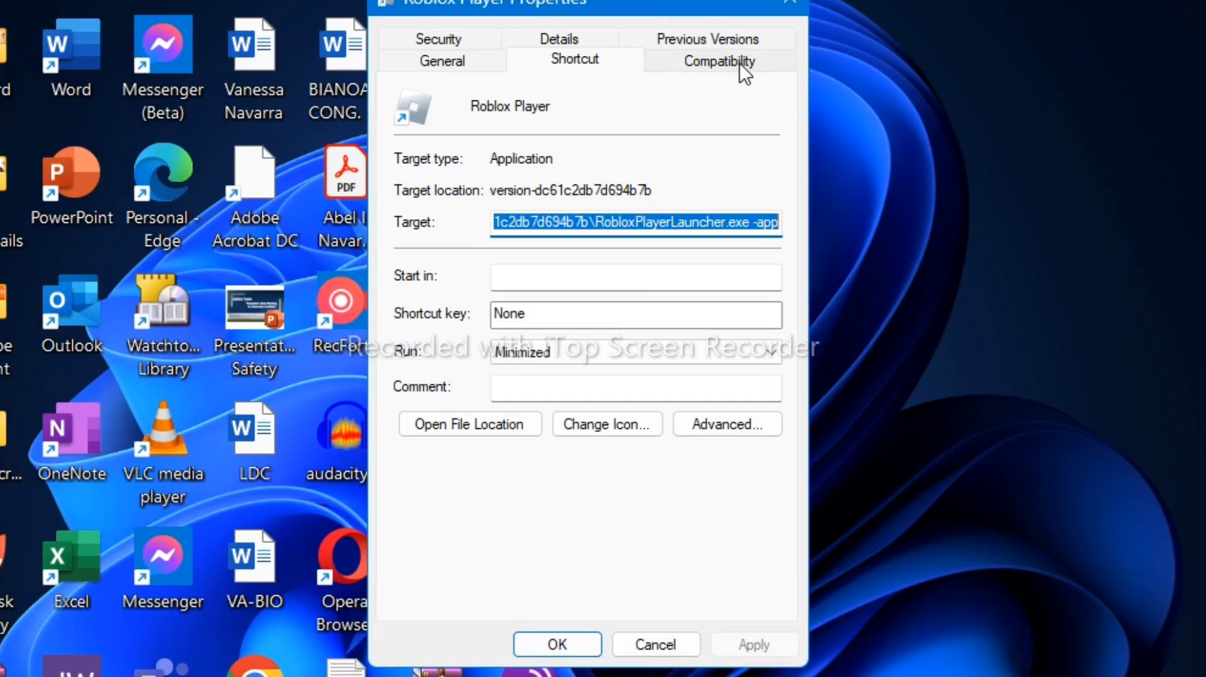
Enable Windows 8 compatibility mode, disable fullscreen optimizations, run as administrator, and apply.
left_click(718, 60)
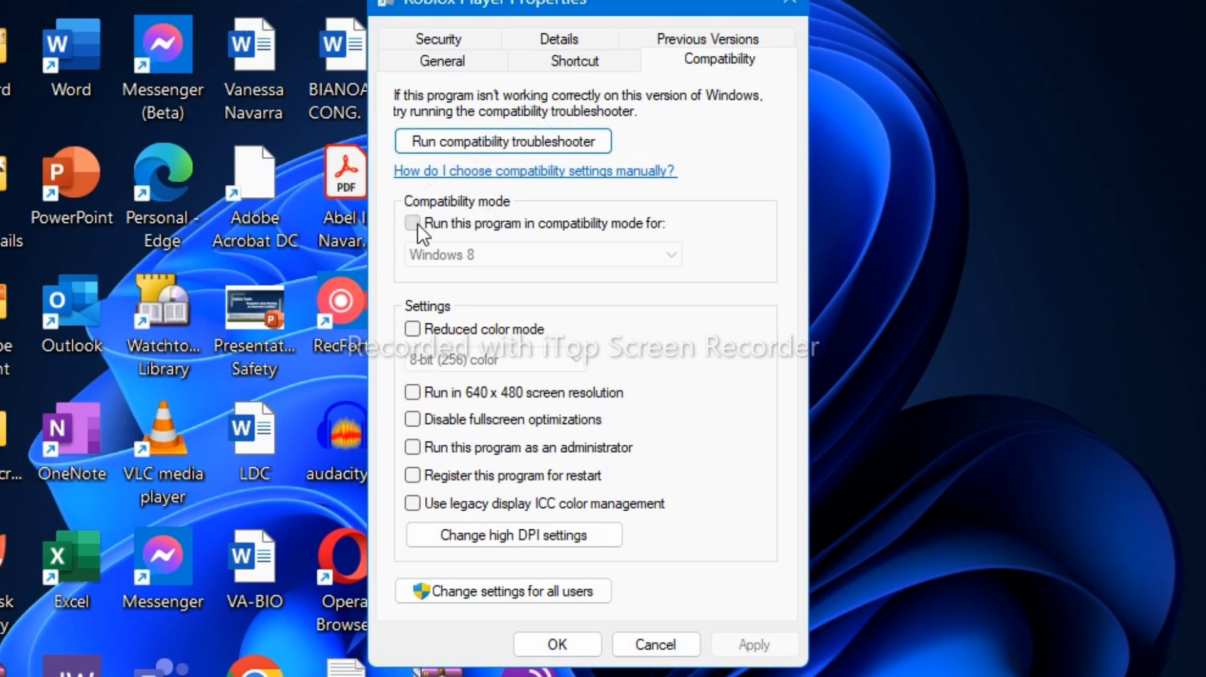
left_click(414, 223)
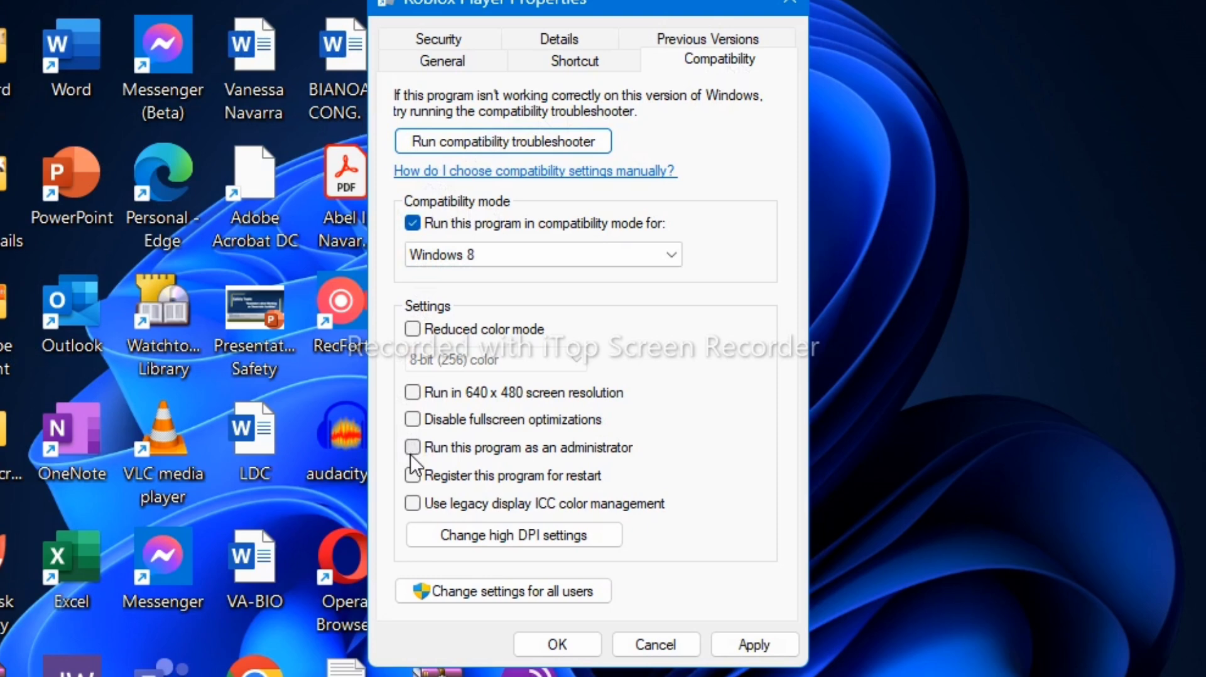
left_click(412, 420)
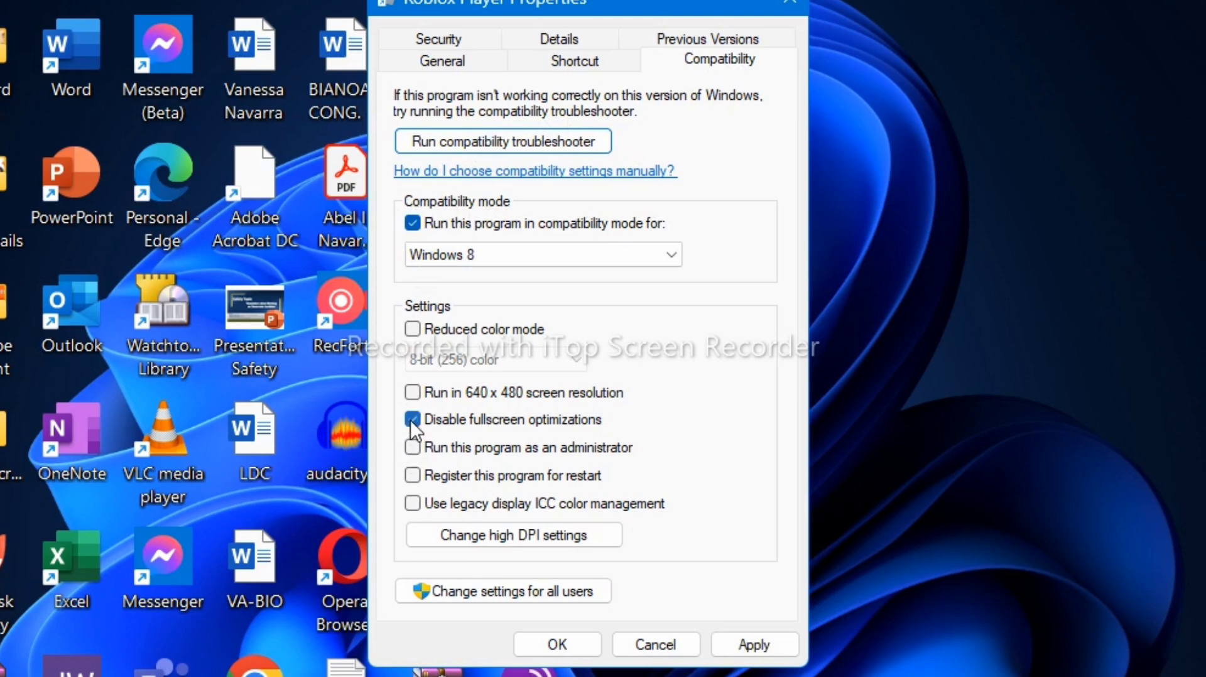
left_click(412, 420)
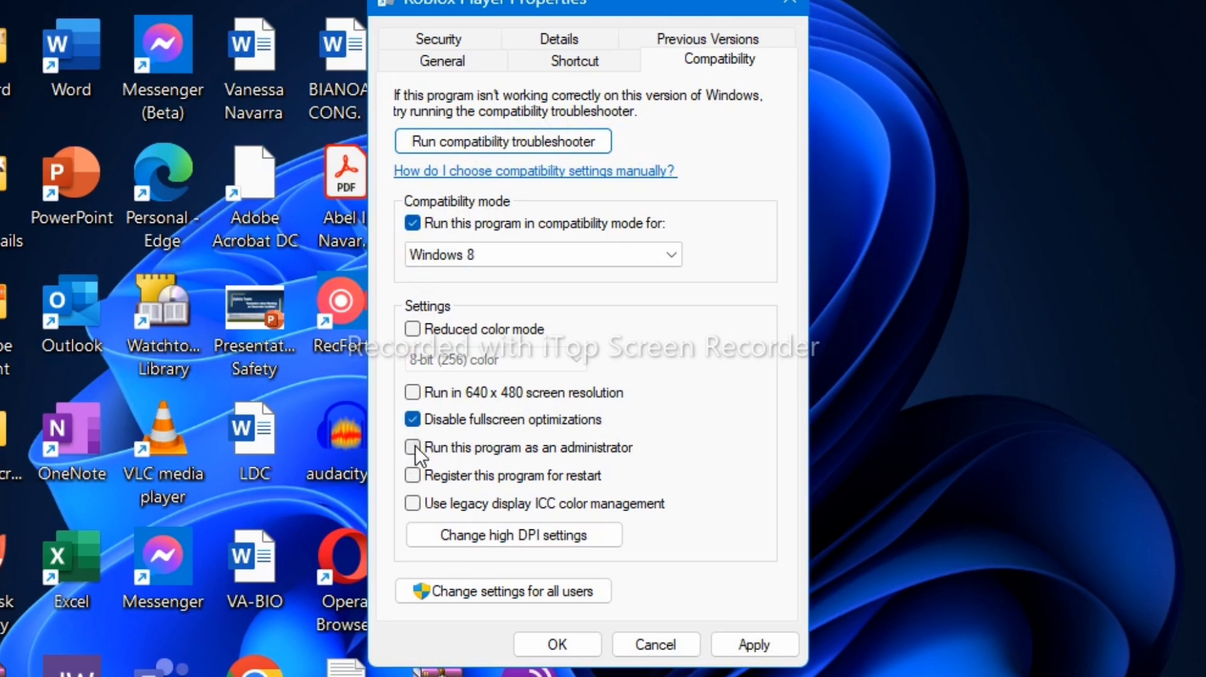
left_click(413, 447)
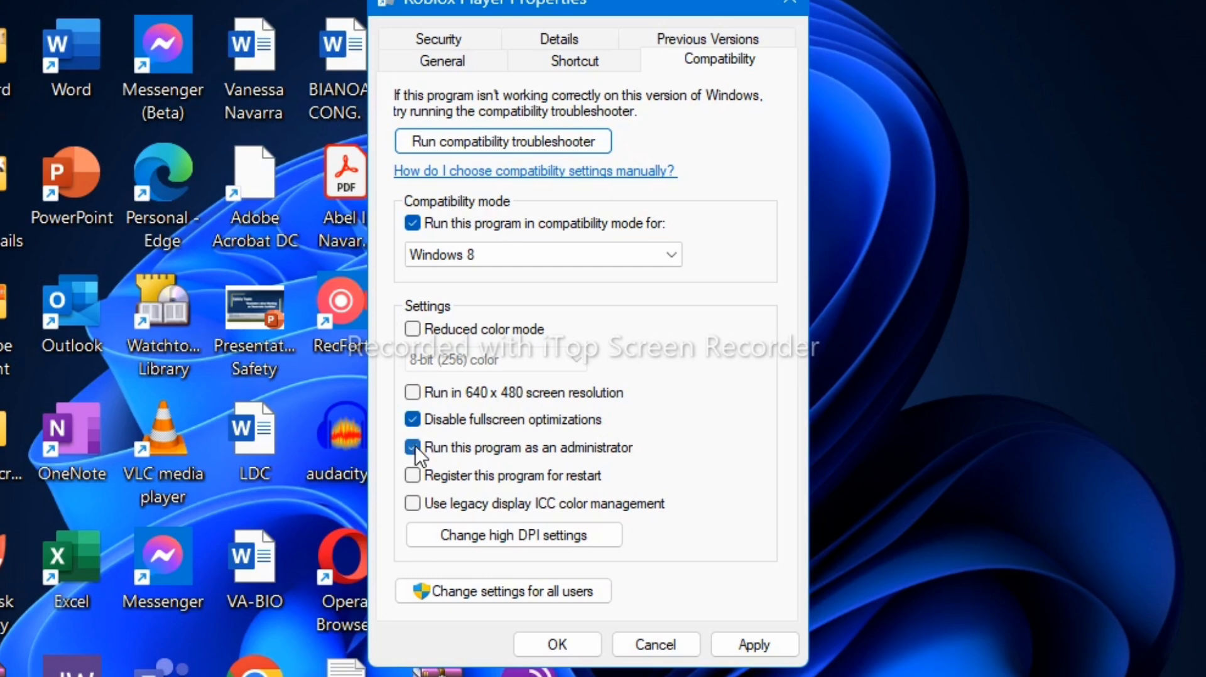
left_click(413, 448)
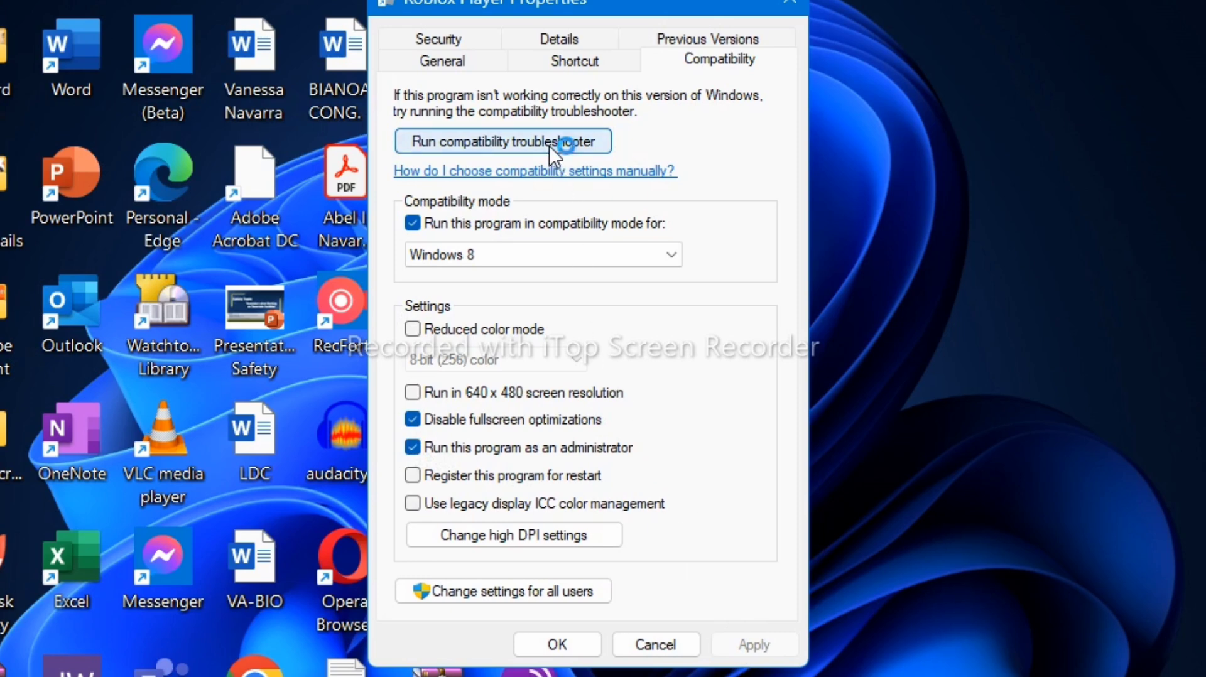
Run the compatibility troubleshooter and apply its recommended Windows 8 settings to RobloxPlayerLauncher.
left_click(504, 140)
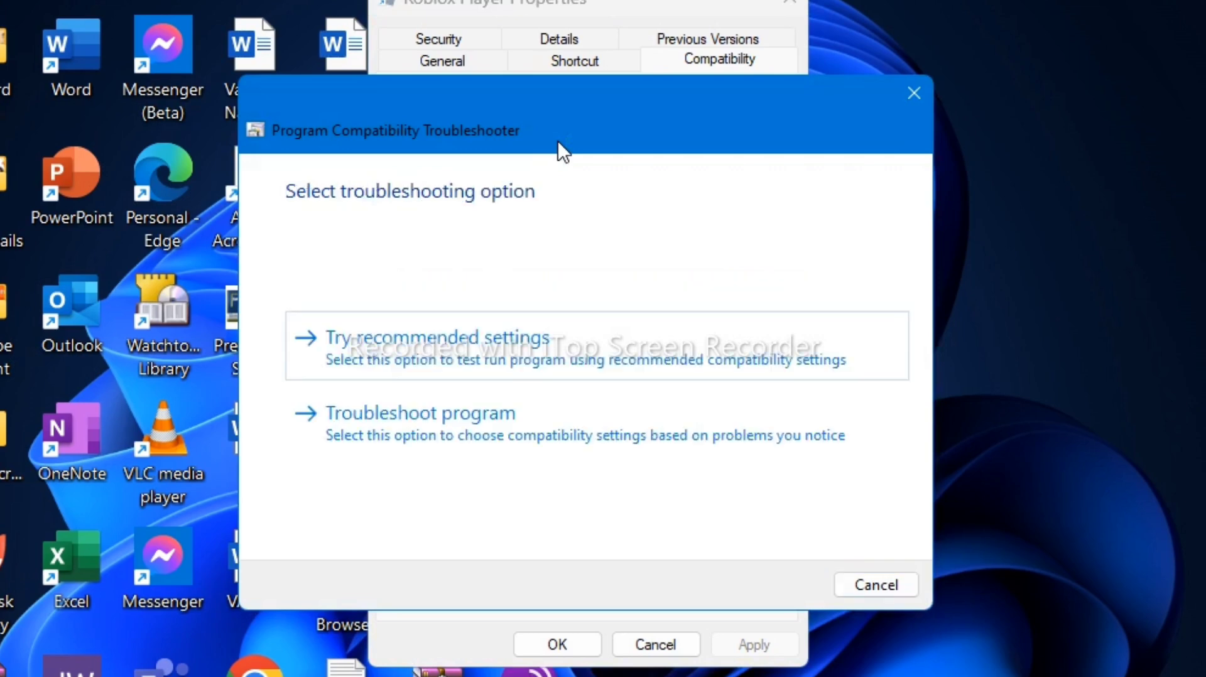
mouse_move(469, 337)
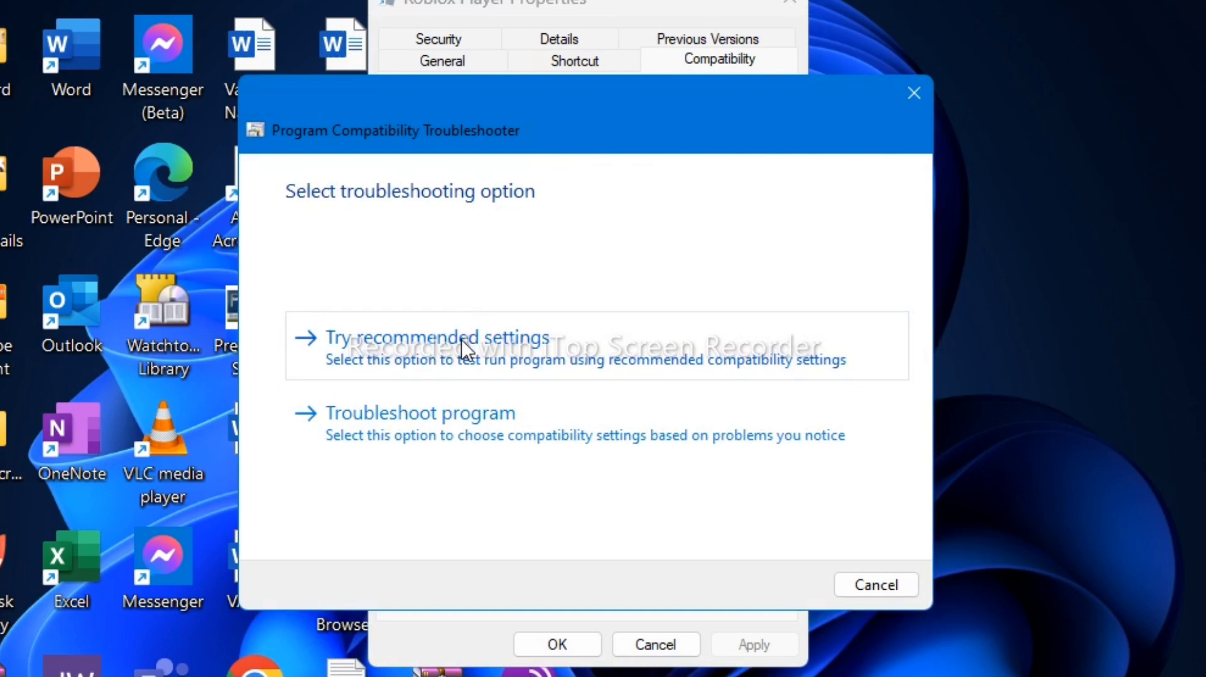
left_click(437, 337)
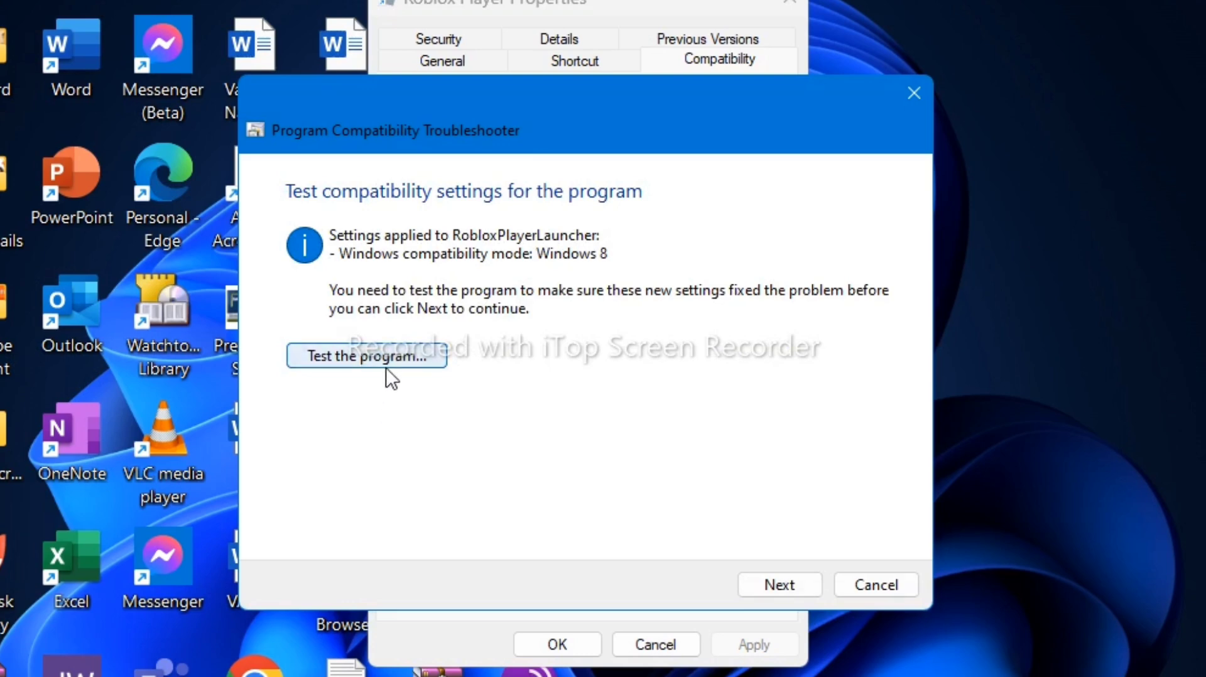
Test-launch Roblox under the Windows 8 setting and continue to the save prompt.
left_click(367, 356)
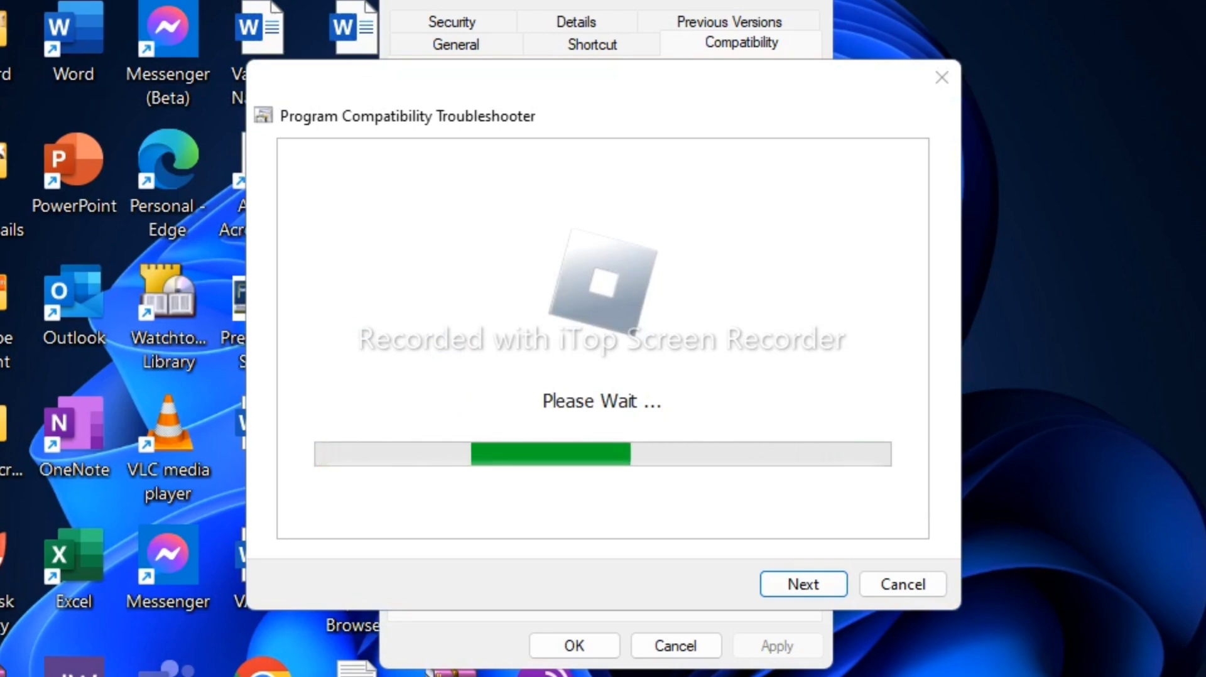
left_click(802, 584)
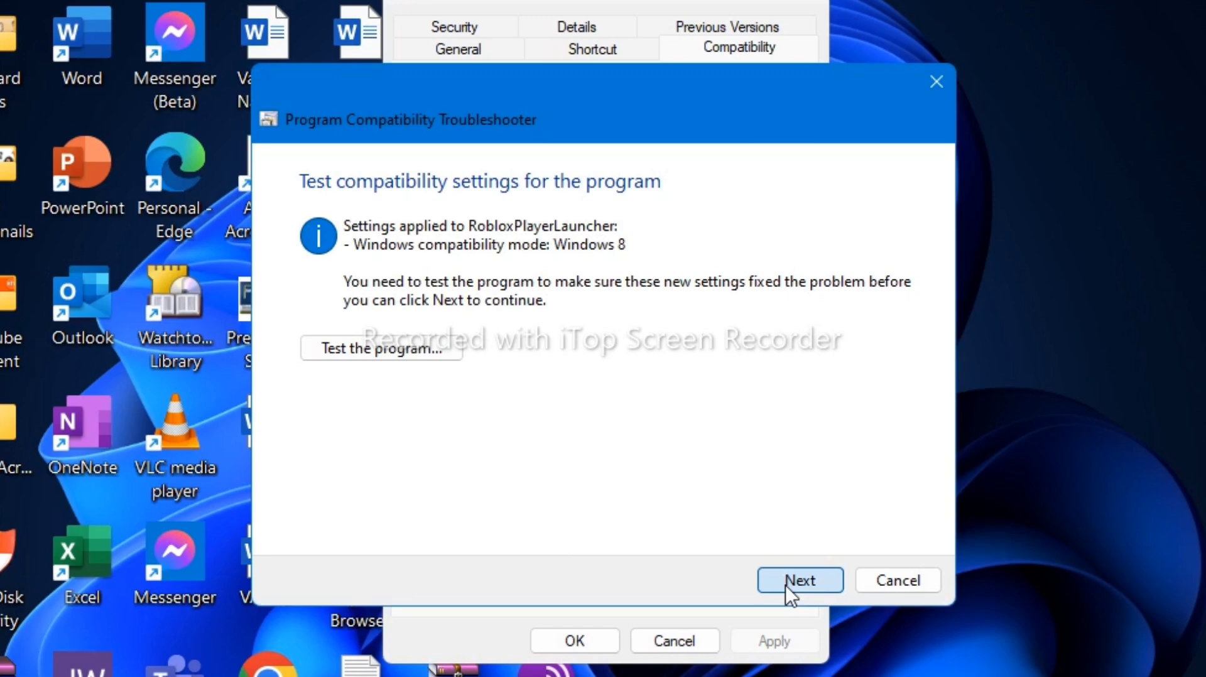
left_click(799, 579)
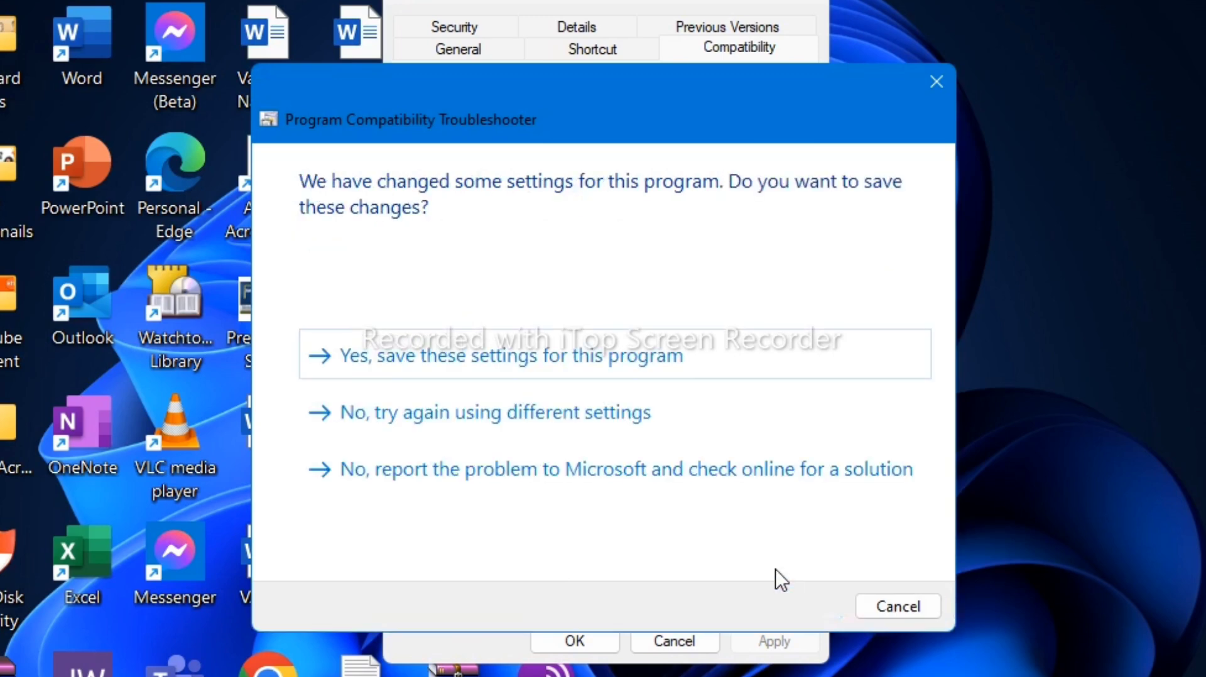
Save the Windows 8 settings for Roblox, confirm the Fixed result, and close the troubleshooter.
left_click(508, 355)
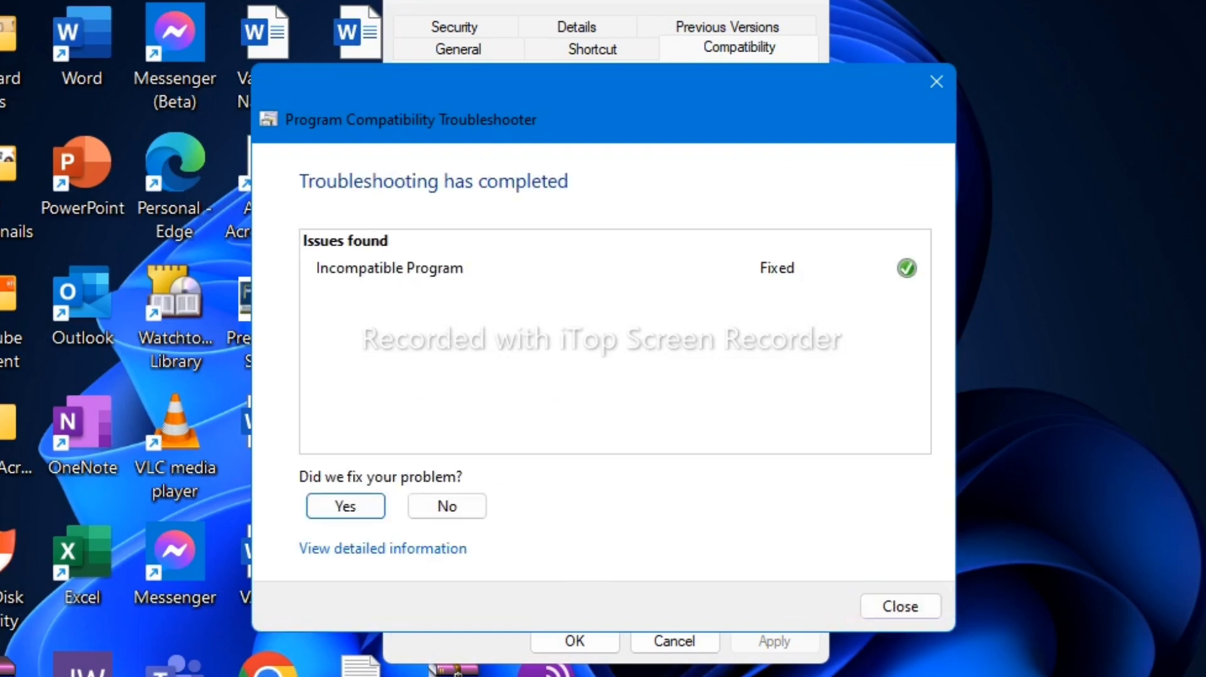
mouse_move(433, 296)
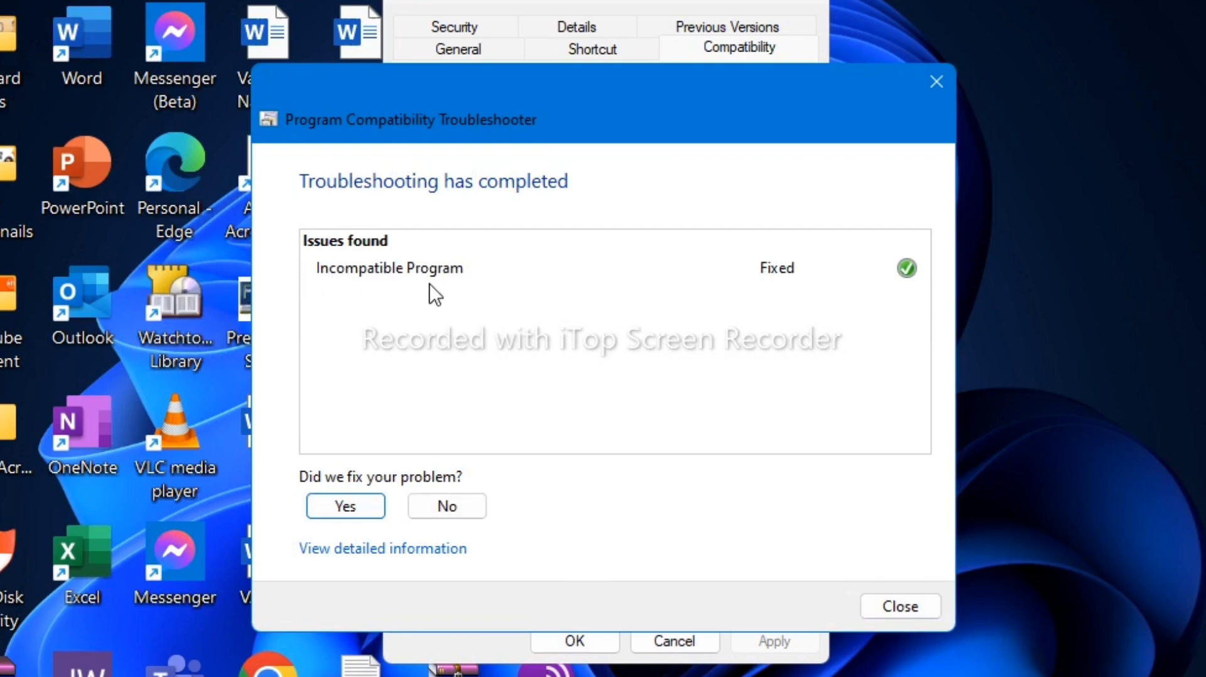
left_click(345, 506)
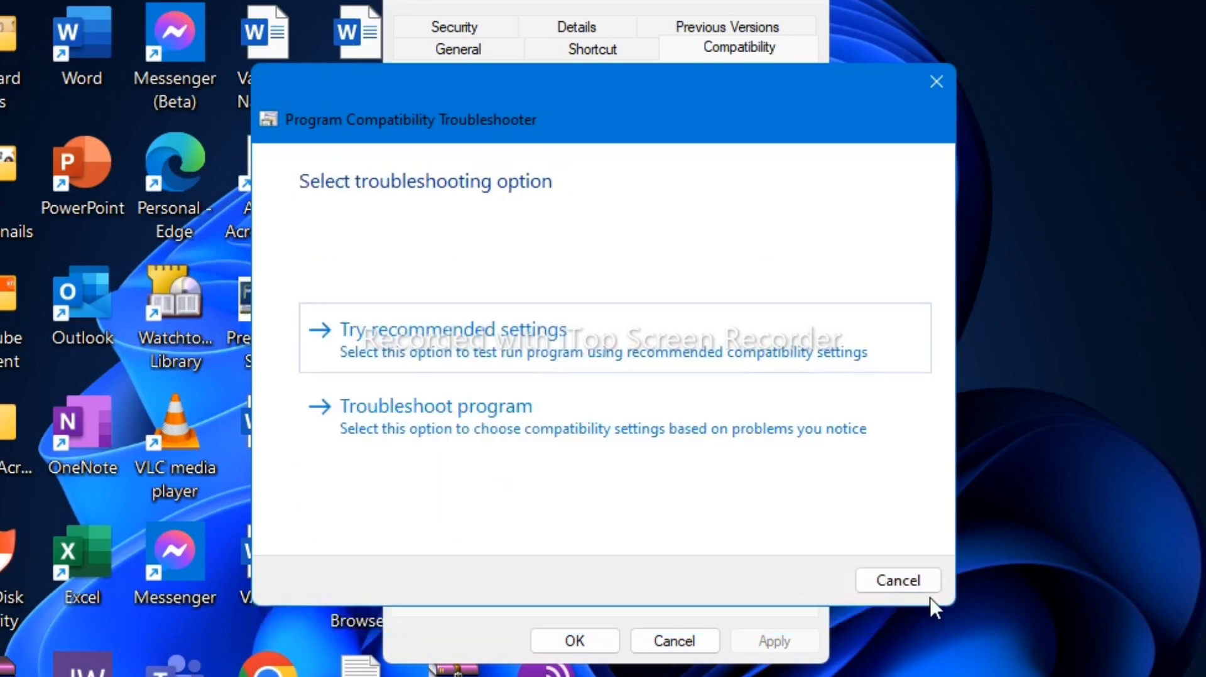
left_click(897, 580)
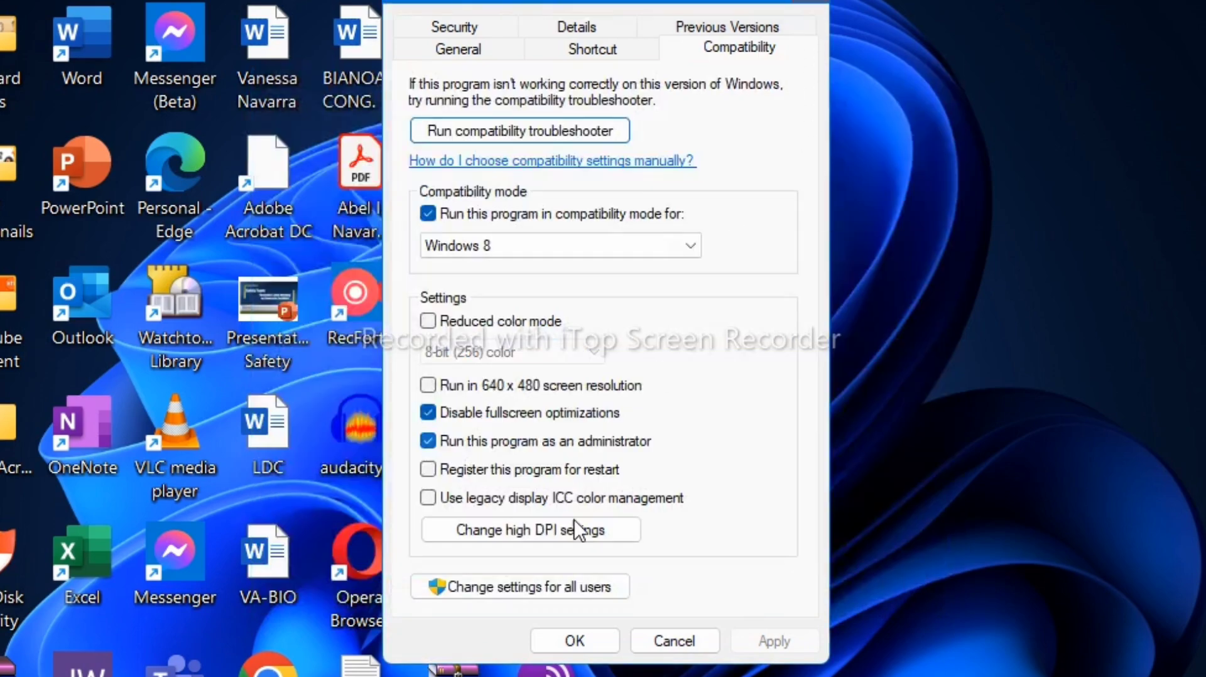